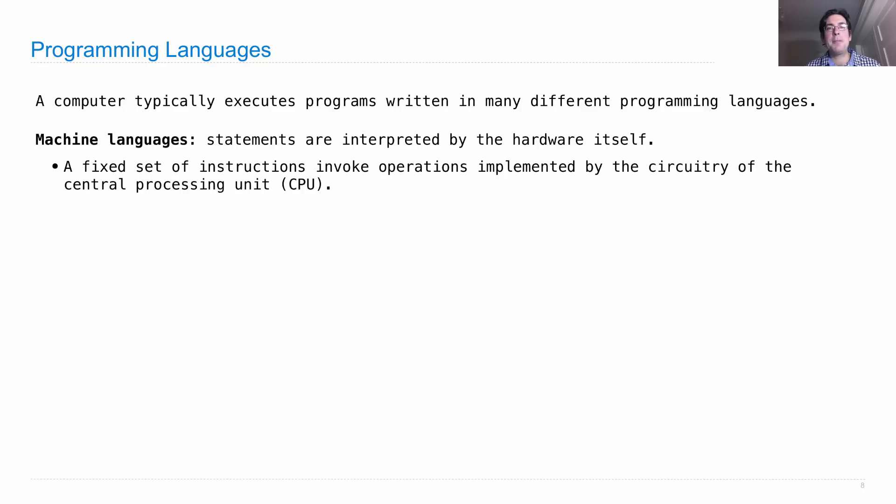
Reveal the machine-language point pairing a Python square function with its byte code
key(right)
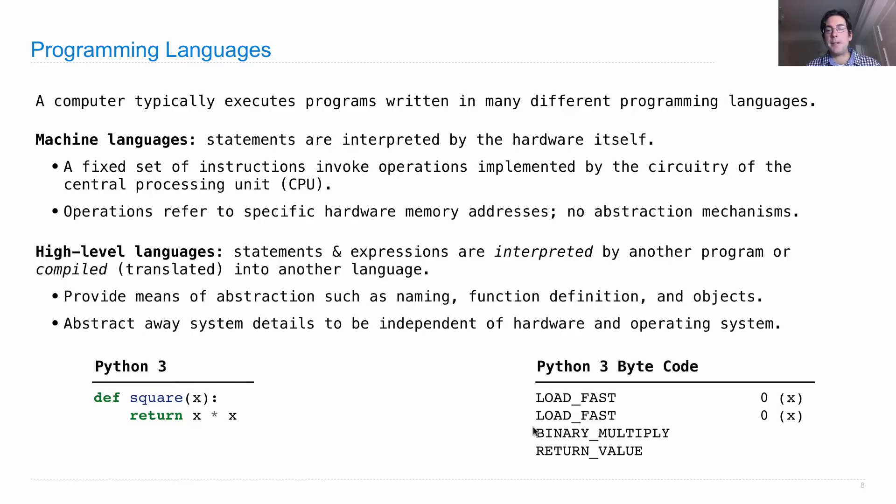
mouse_move(536, 477)
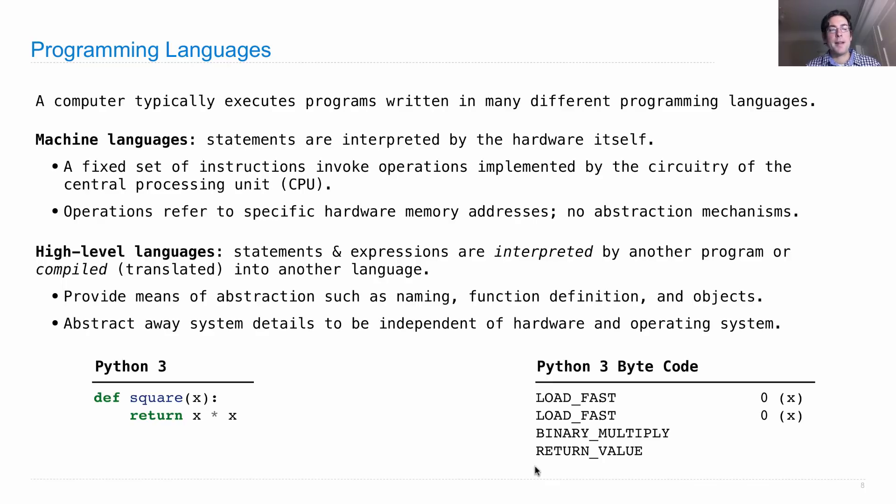
mouse_move(607, 461)
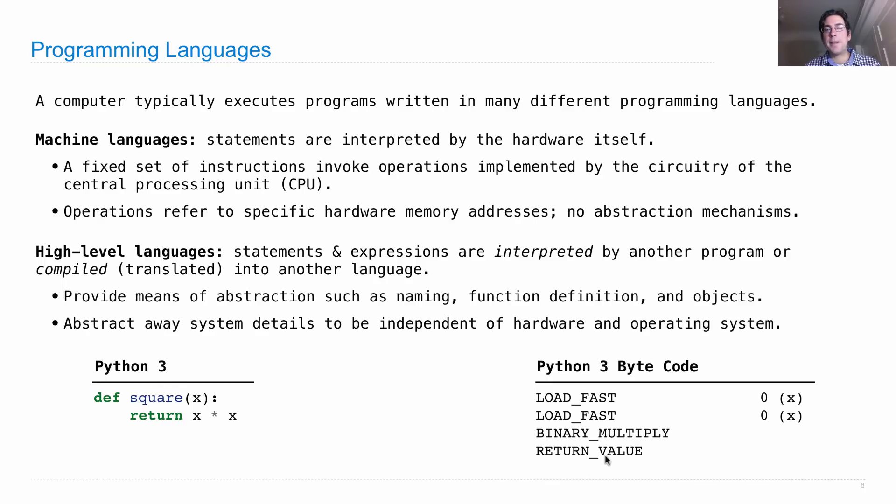
mouse_move(680, 460)
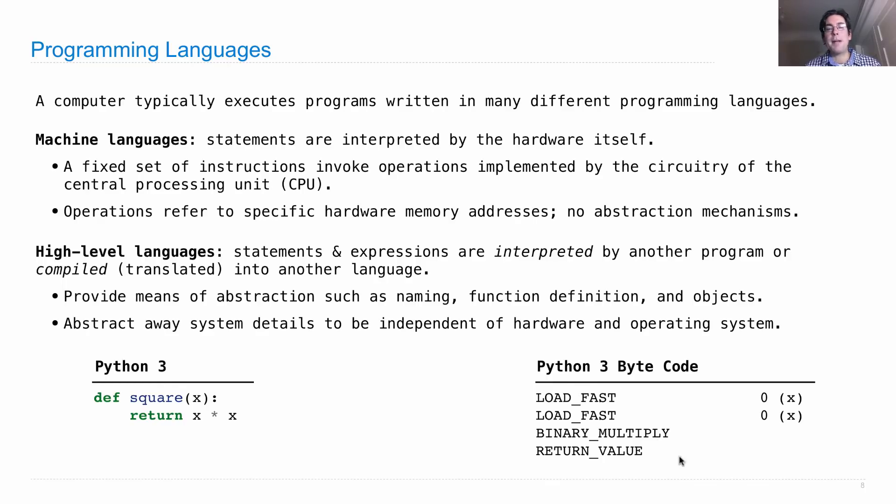
mouse_move(526, 461)
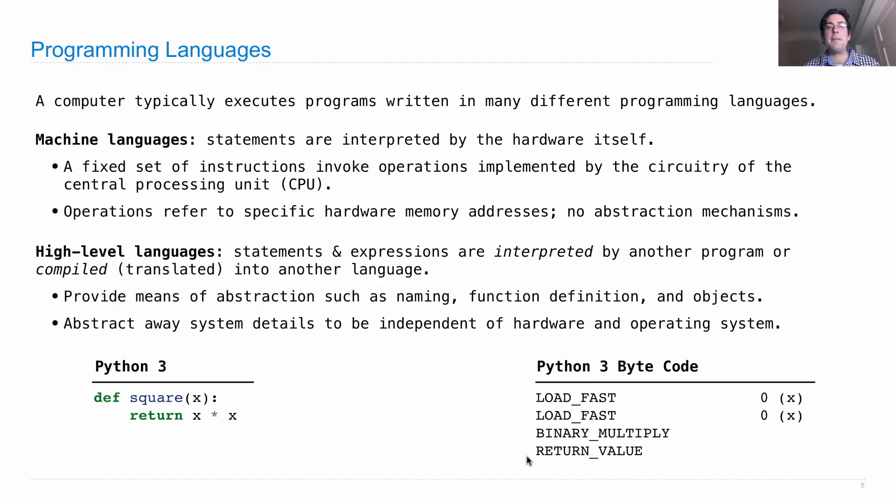
mouse_move(646, 469)
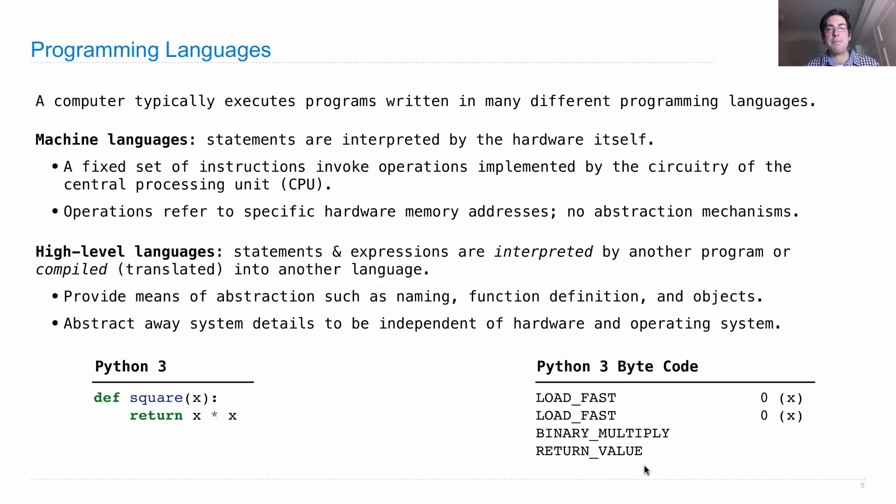
mouse_move(717, 469)
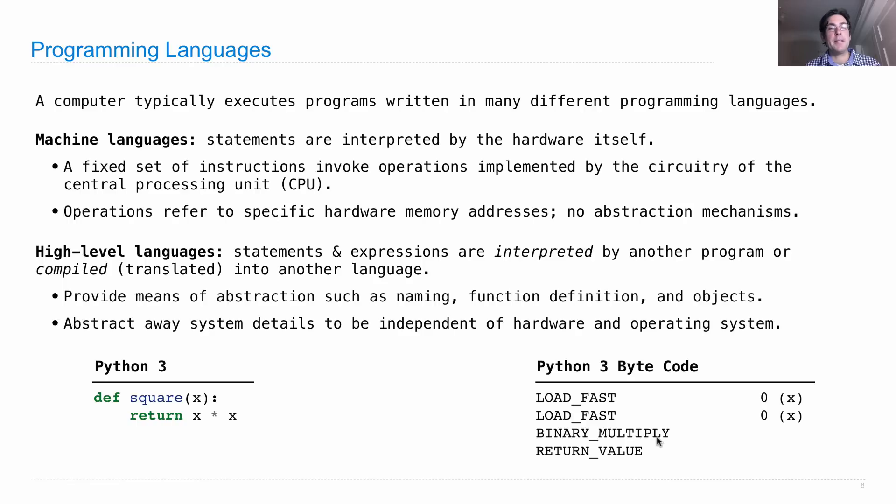
mouse_move(664, 406)
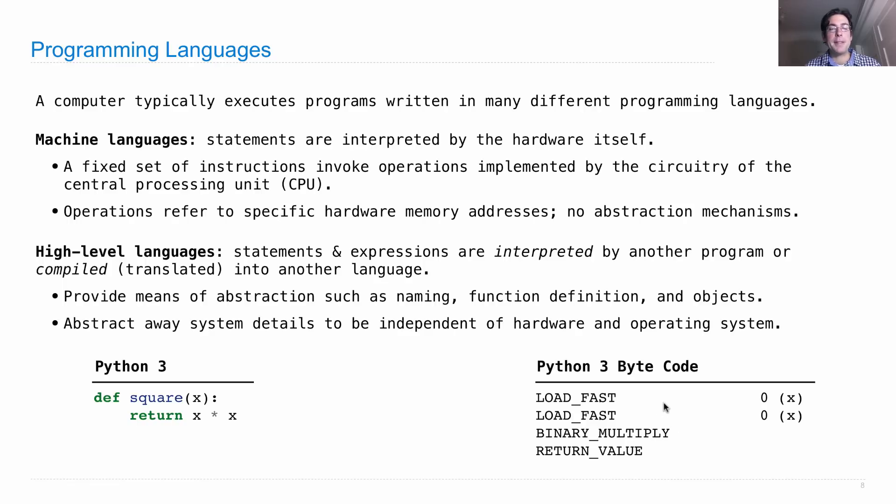
mouse_move(648, 401)
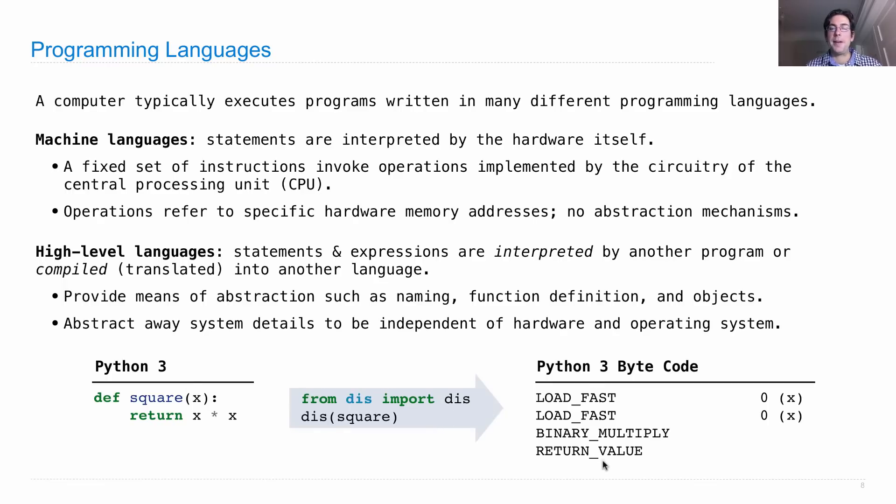
key(Right)
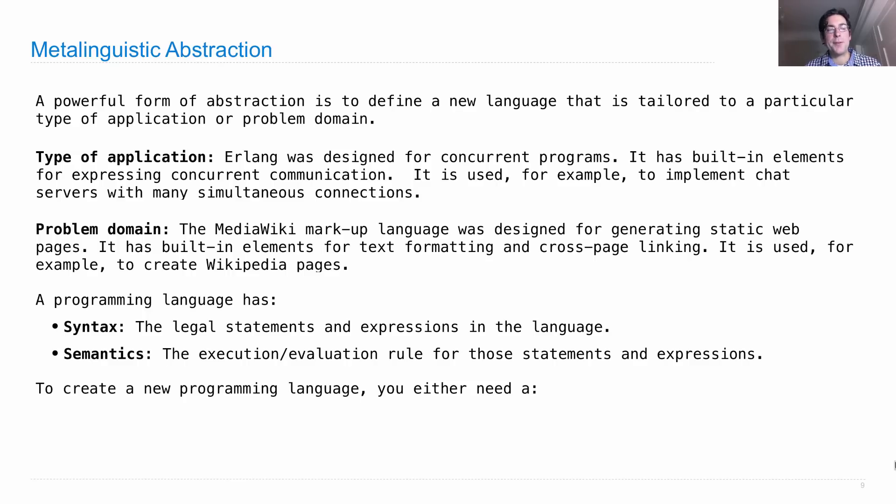
Reveal the Specification bullet, then Canonical Implementation (an interpreter or compiler)
key(right)
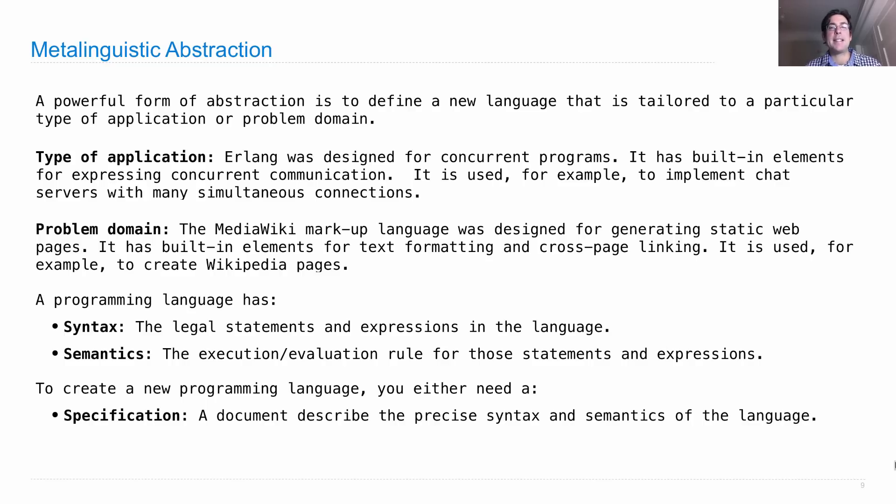
key(right)
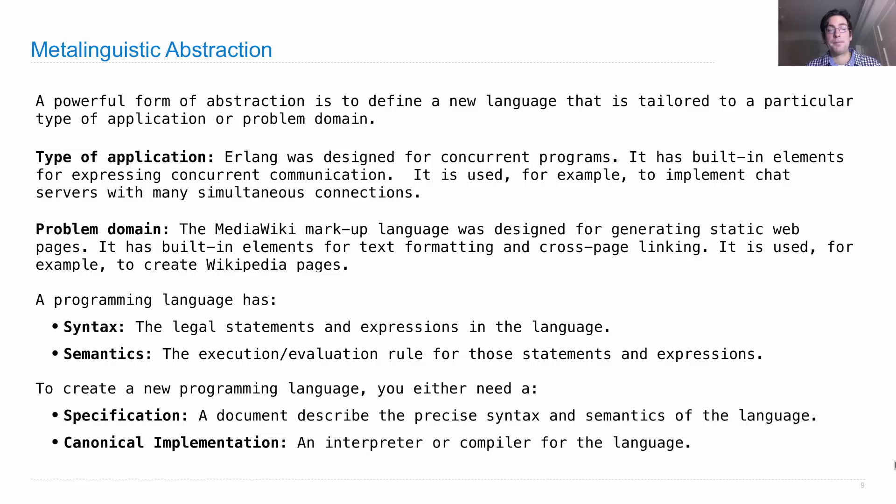